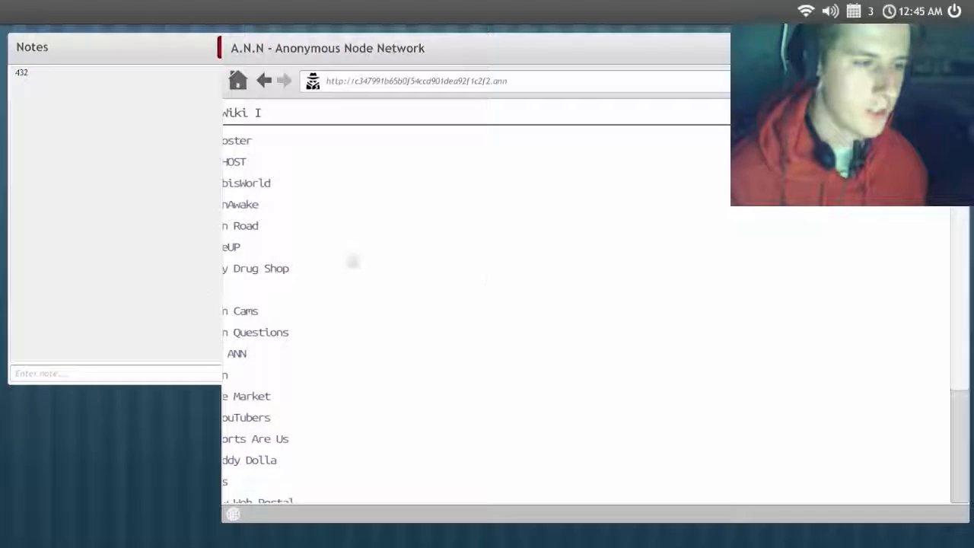
# Open the Takedownman link so the 'Deepweb Outlaws' list of taken-down sites loads
pyautogui.scroll(-3)
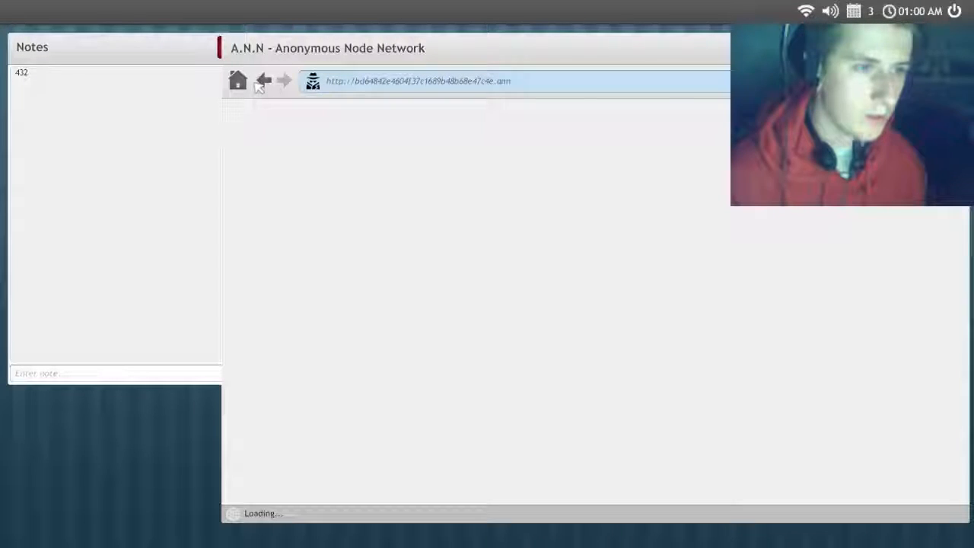
pyautogui.click(261, 81)
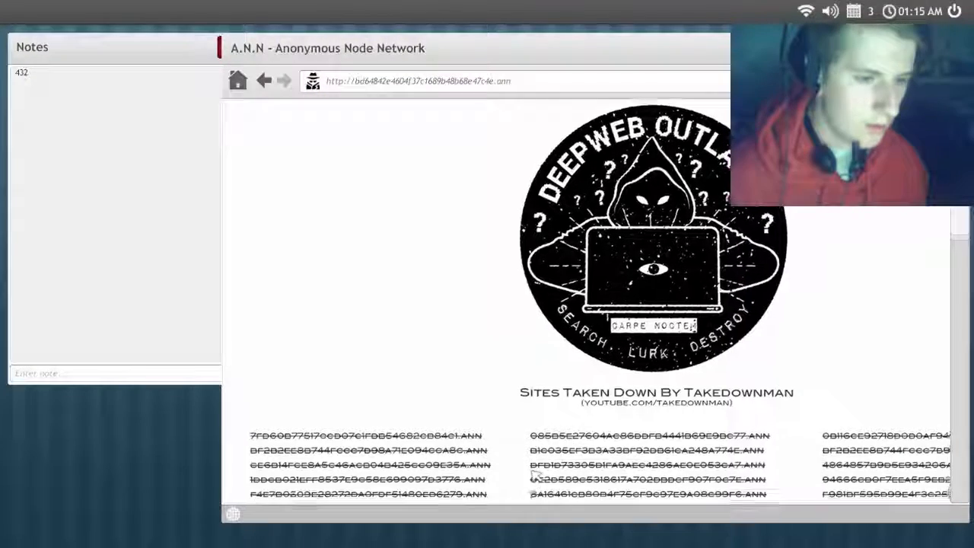
# Scroll through the Takedownman list of taken-down site addresses
pyautogui.scroll(-3)
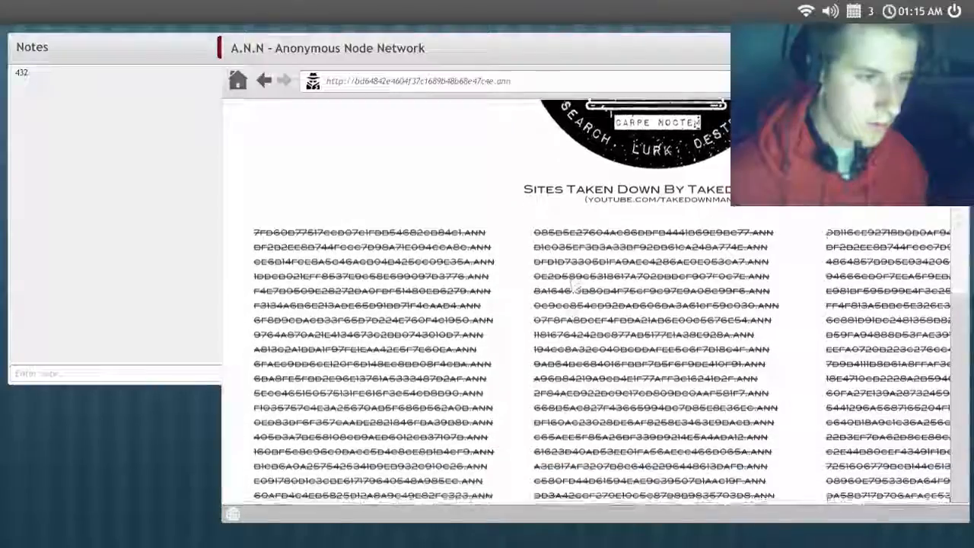
pyautogui.scroll(-3)
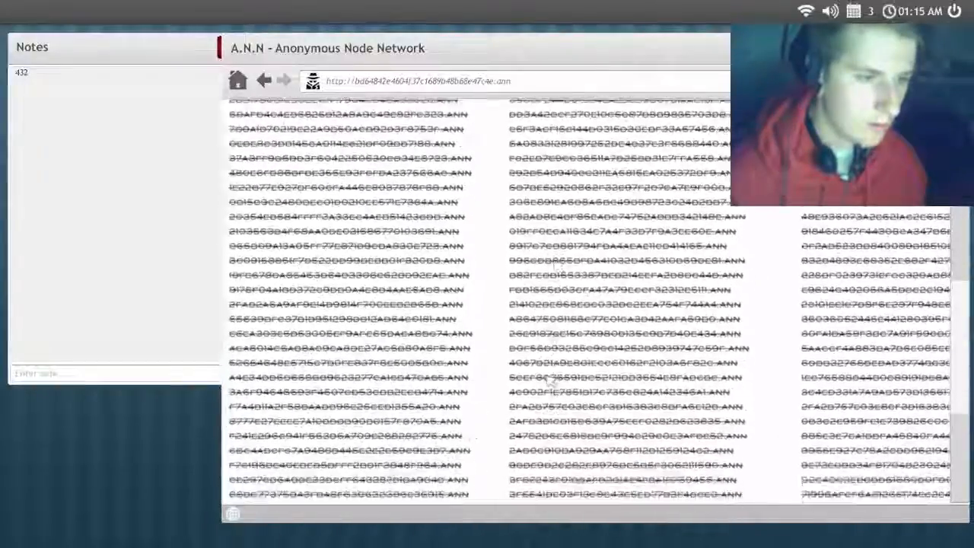
pyautogui.scroll(-3)
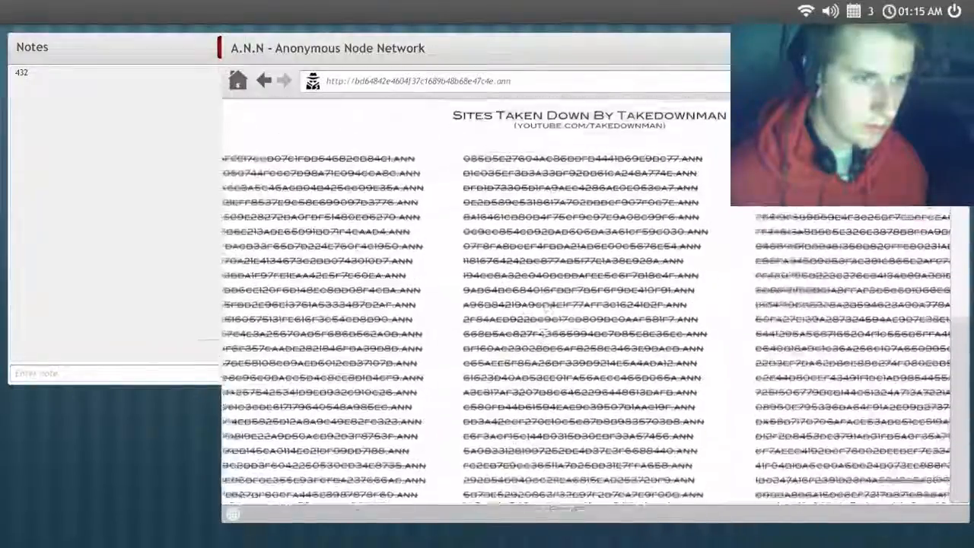
pyautogui.scroll(3)
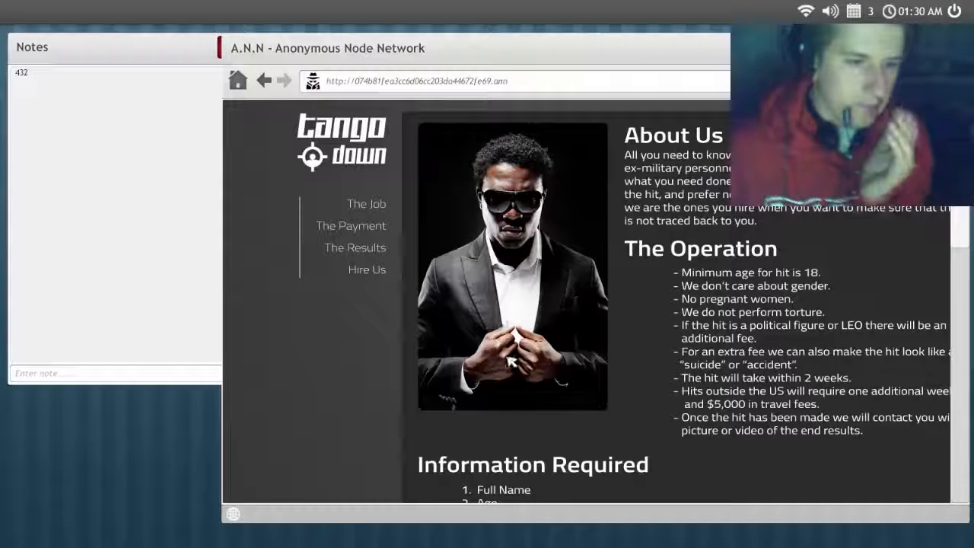
# Read down the Tango Down page through its payment and results sections
pyautogui.scroll(-3)
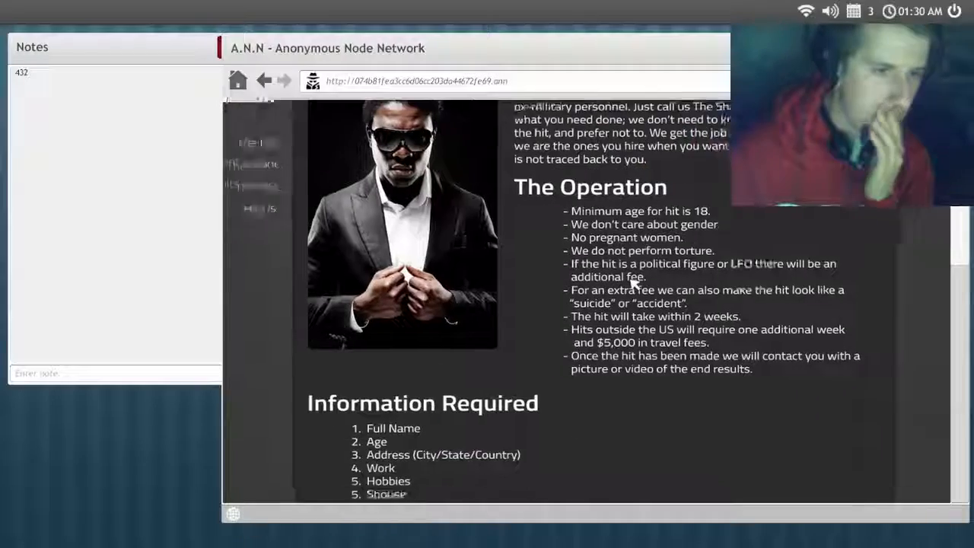
pyautogui.scroll(3)
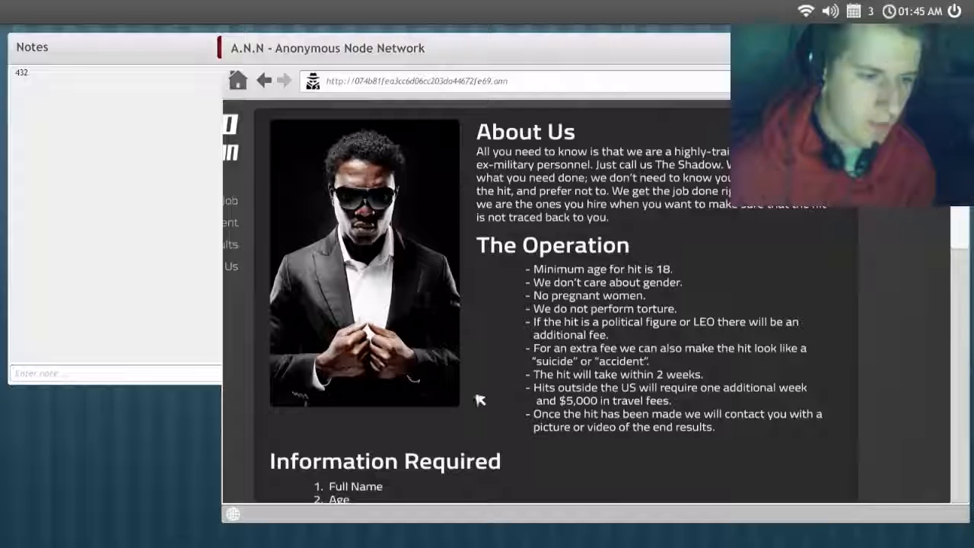
pyautogui.scroll(-3)
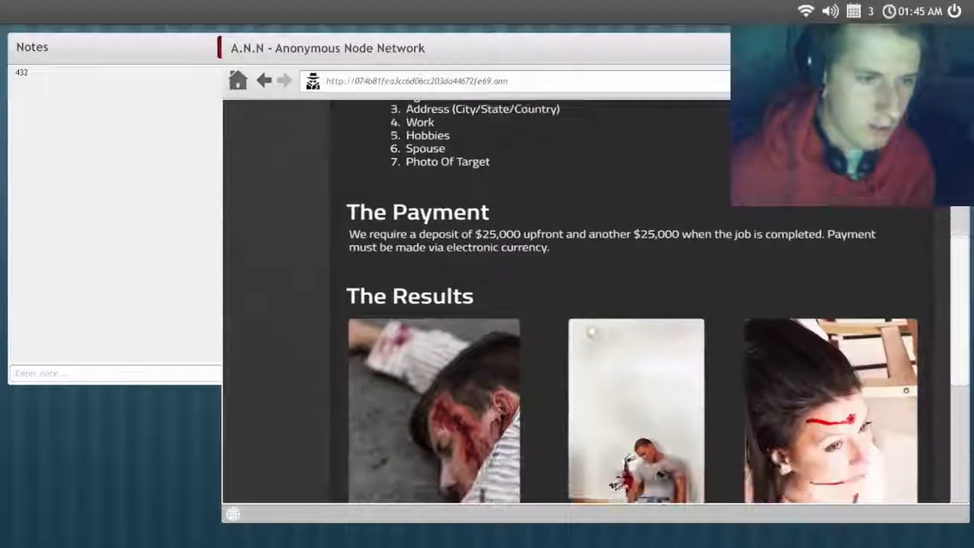
pyautogui.scroll(-3)
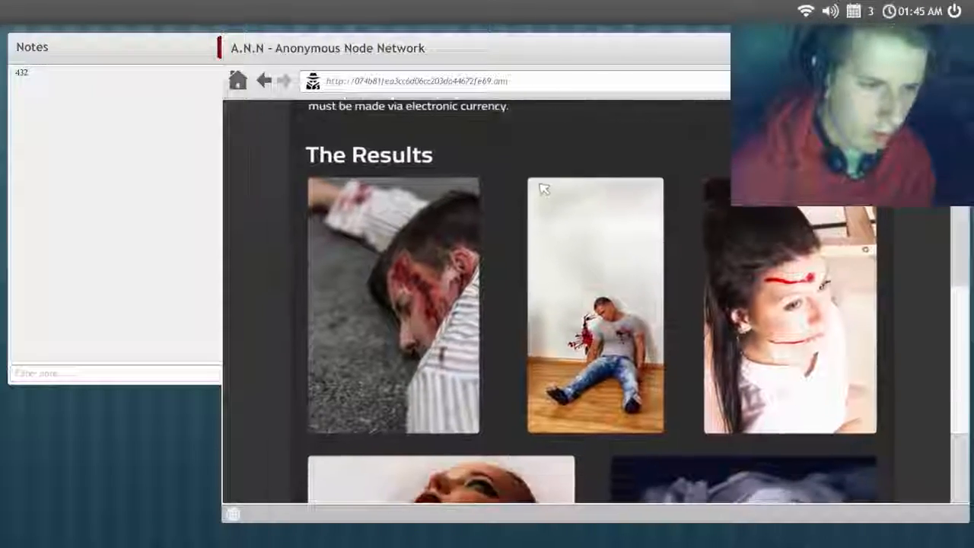
pyautogui.scroll(-3)
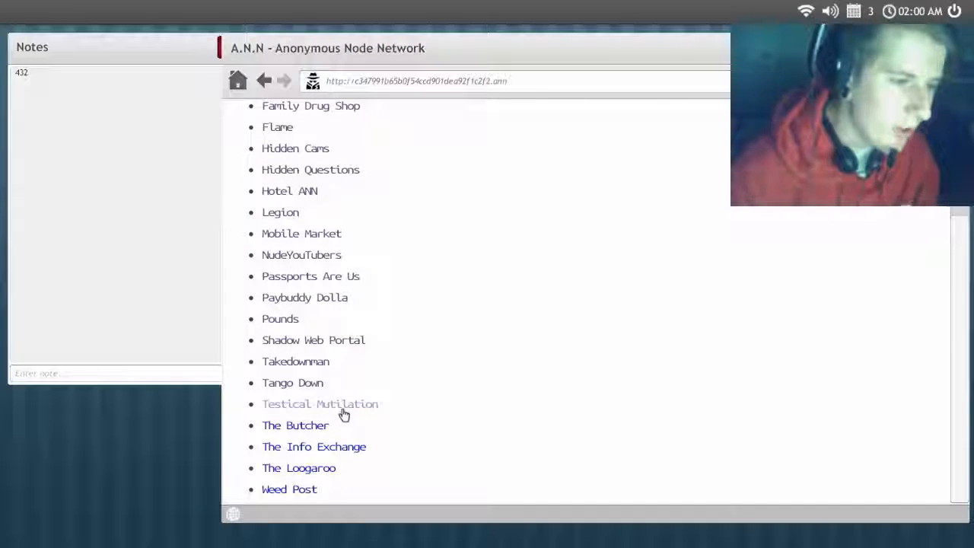
# Open The Butcher guide page and read down to its list of preparation sections
pyautogui.click(320, 405)
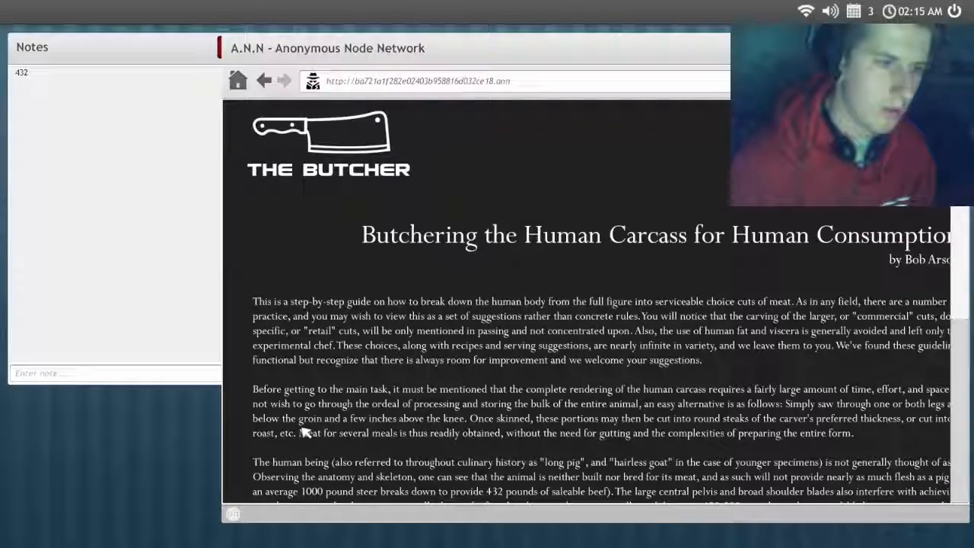
pyautogui.moveTo(639, 292)
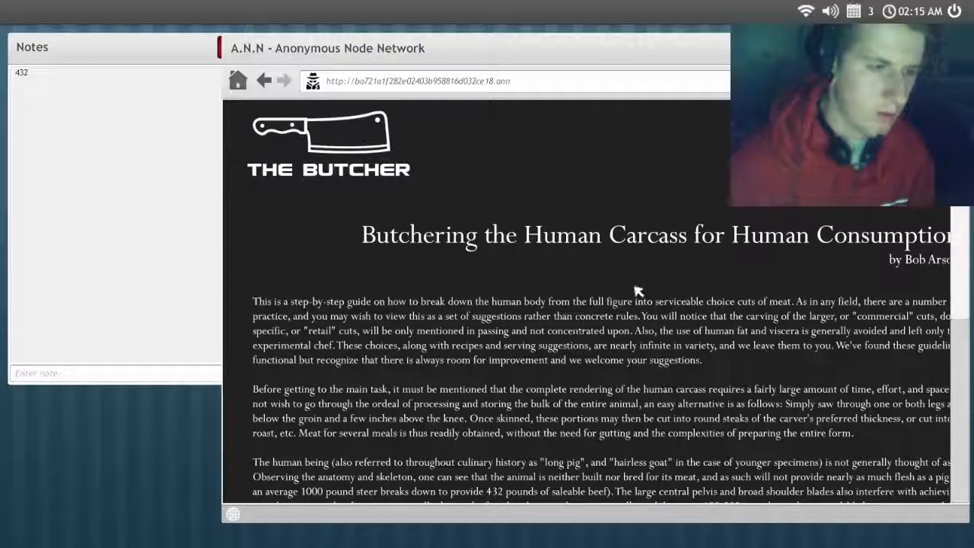
pyautogui.scroll(-3)
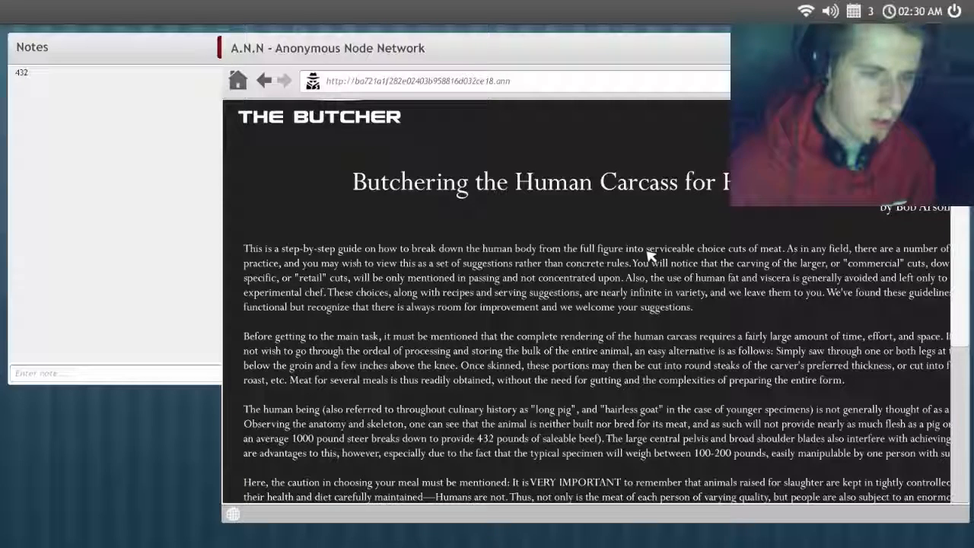
pyautogui.scroll(-3)
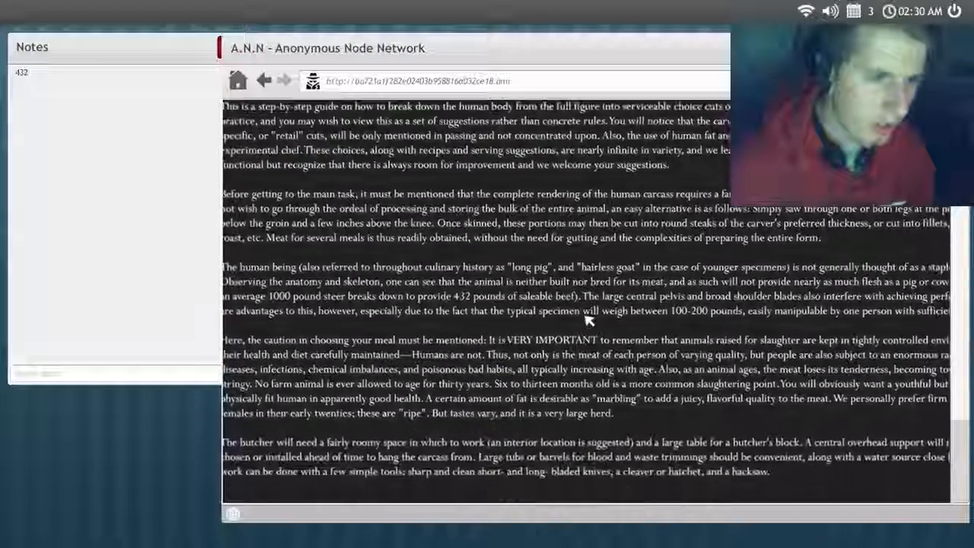
pyautogui.scroll(-3)
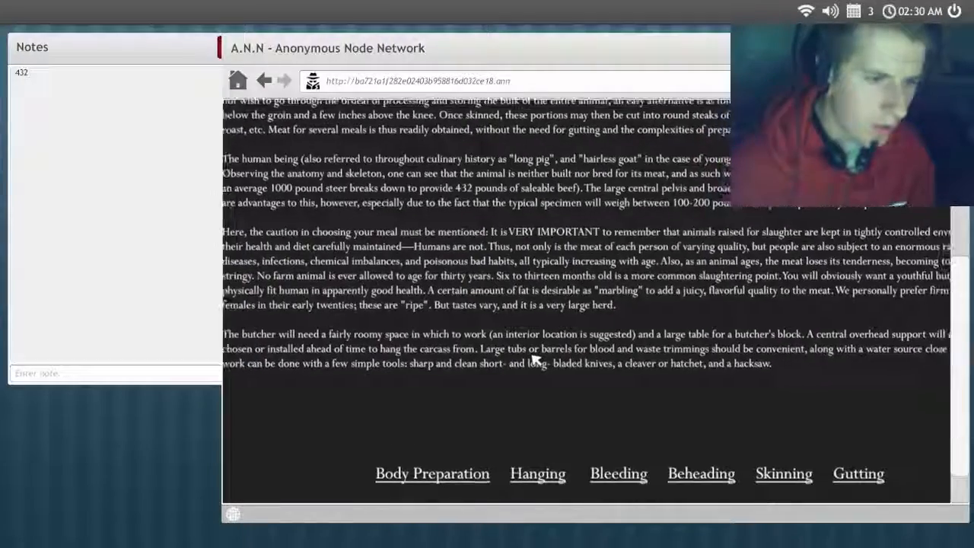
pyautogui.scroll(-3)
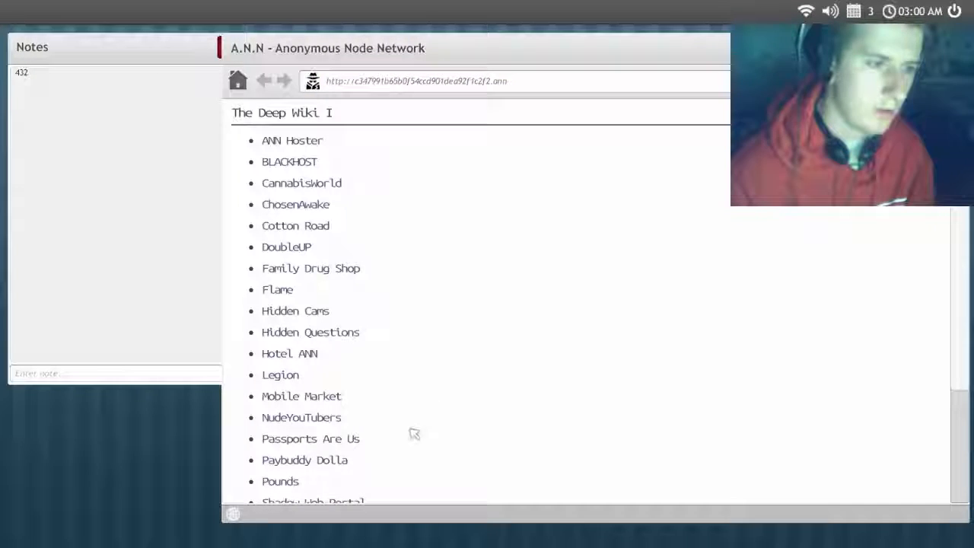
# Back out of the 'Unable to connect' page and scroll to the end of the Deep Wiki list
pyautogui.scroll(-3)
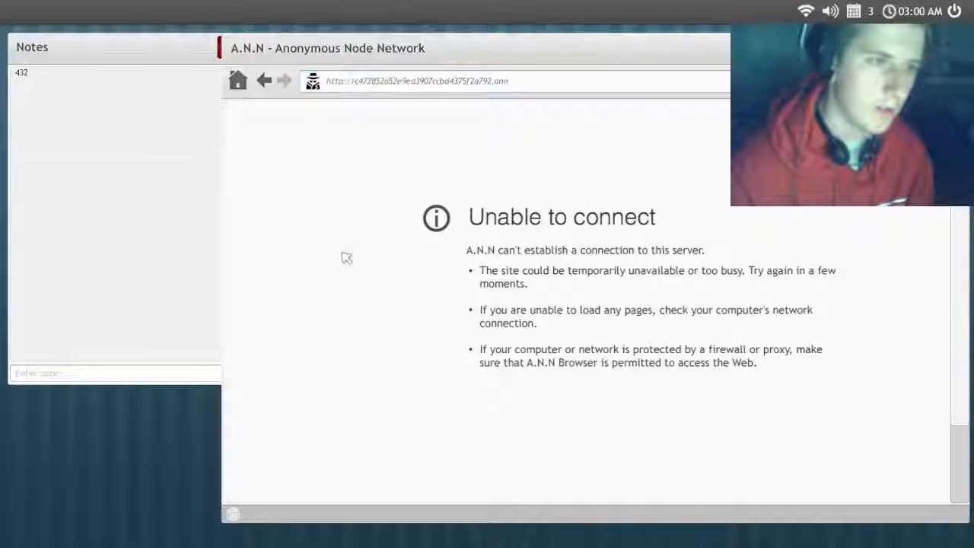
pyautogui.click(265, 81)
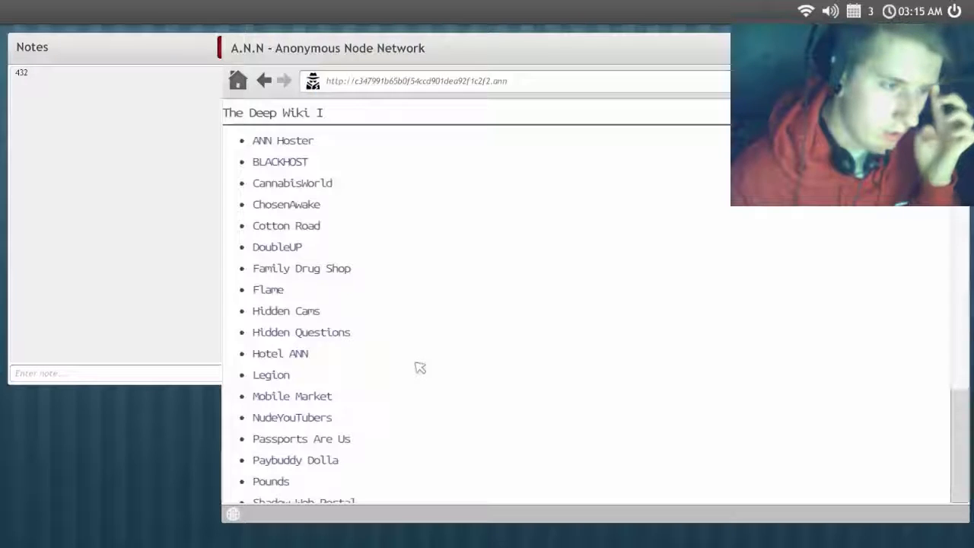
pyautogui.scroll(-3)
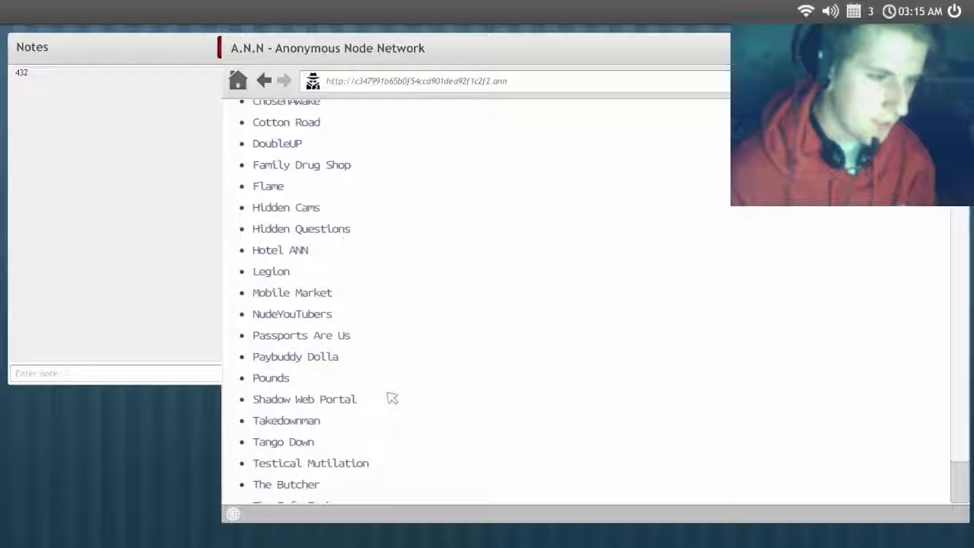
pyautogui.scroll(-3)
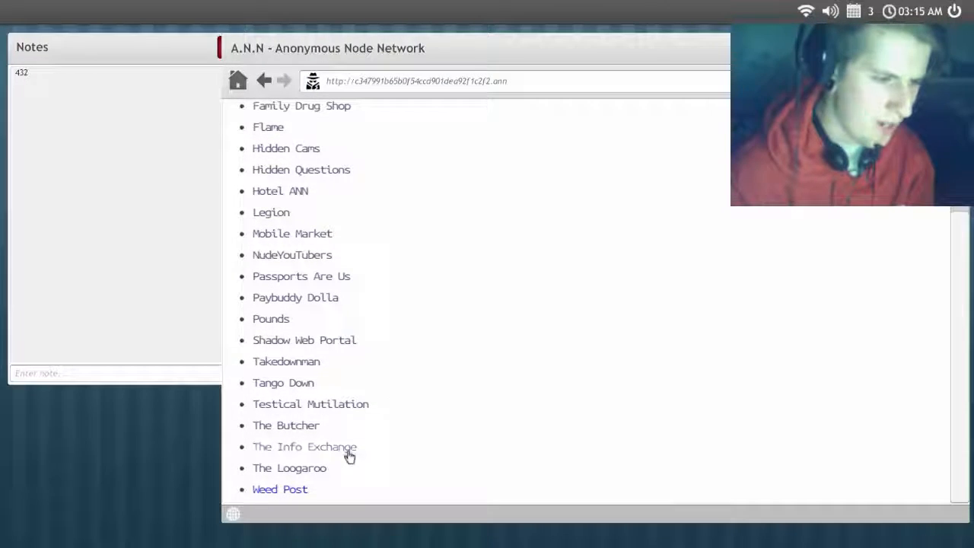
# Open the Weed Post shop and record its order code '6 - 14df' in the Notes window
pyautogui.click(304, 447)
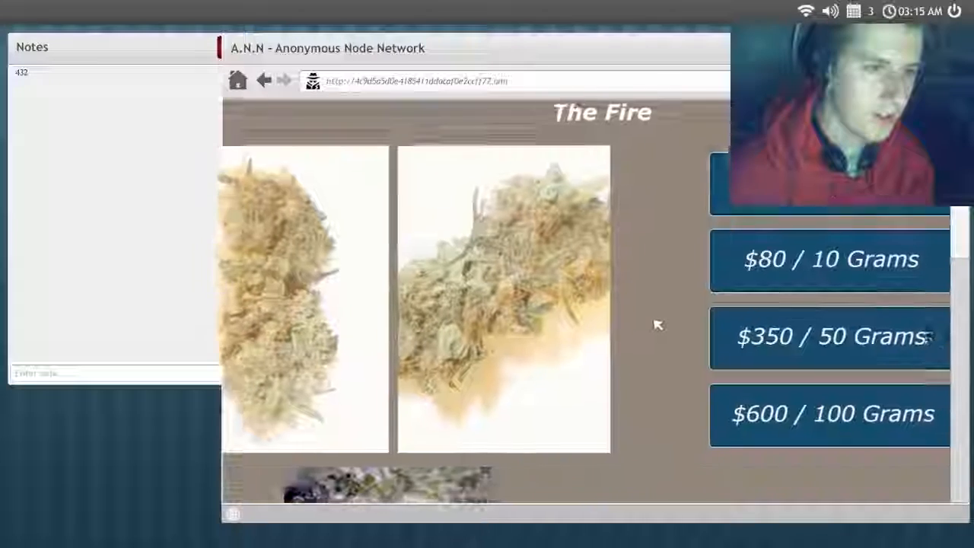
pyautogui.scroll(3)
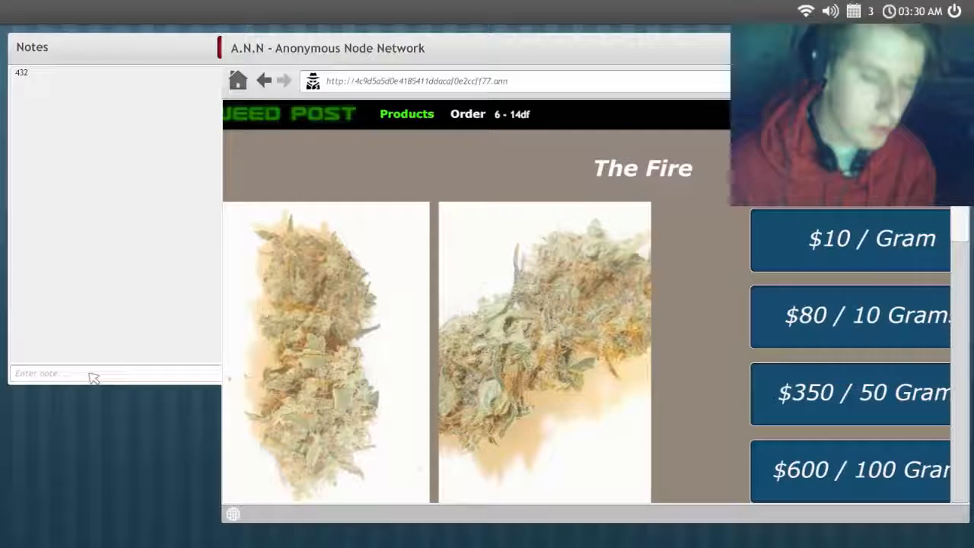
pyautogui.write('6 - 14')
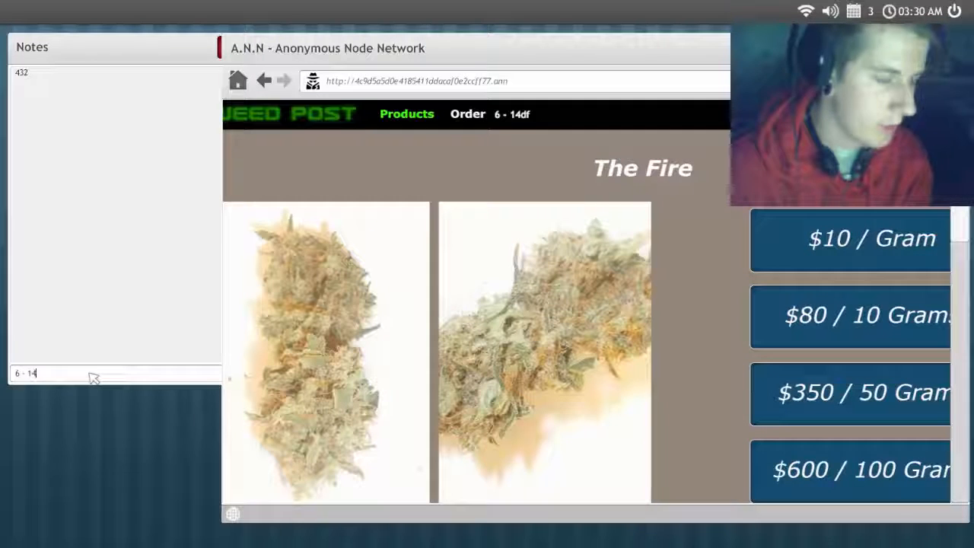
pyautogui.write('d')
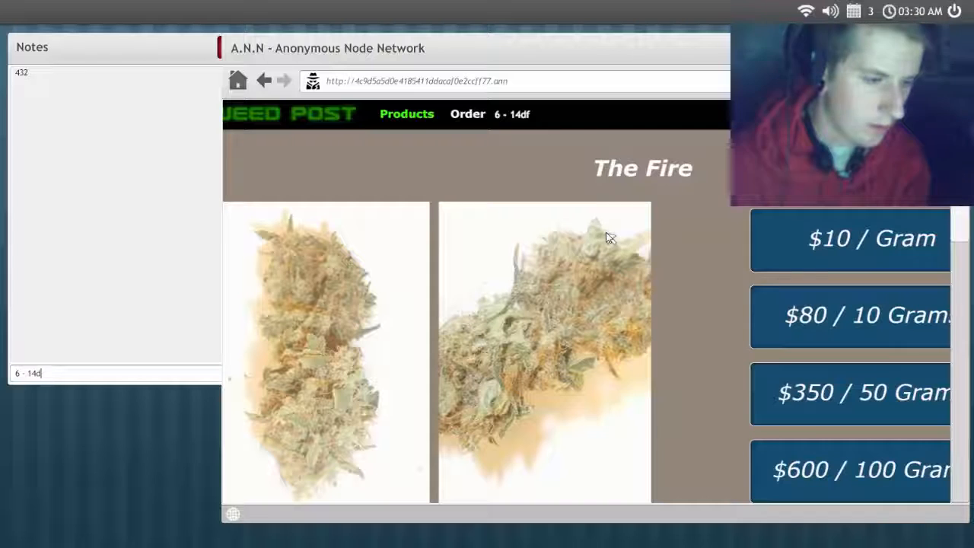
pyautogui.moveTo(347, 502)
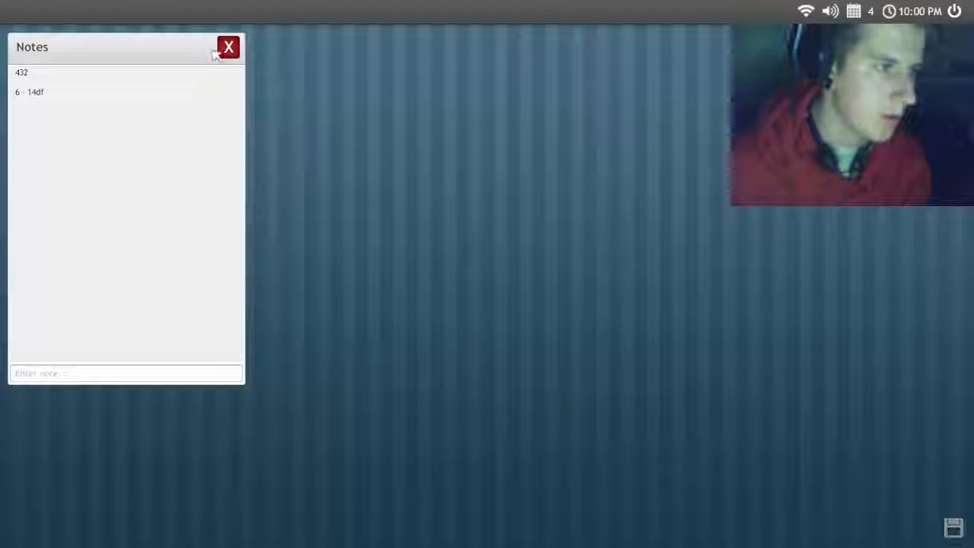
# Drag the Notes window holding 432 and 6 - 14df toward the middle of the desktop
pyautogui.moveTo(114, 45); pyautogui.dragTo(596, 94)
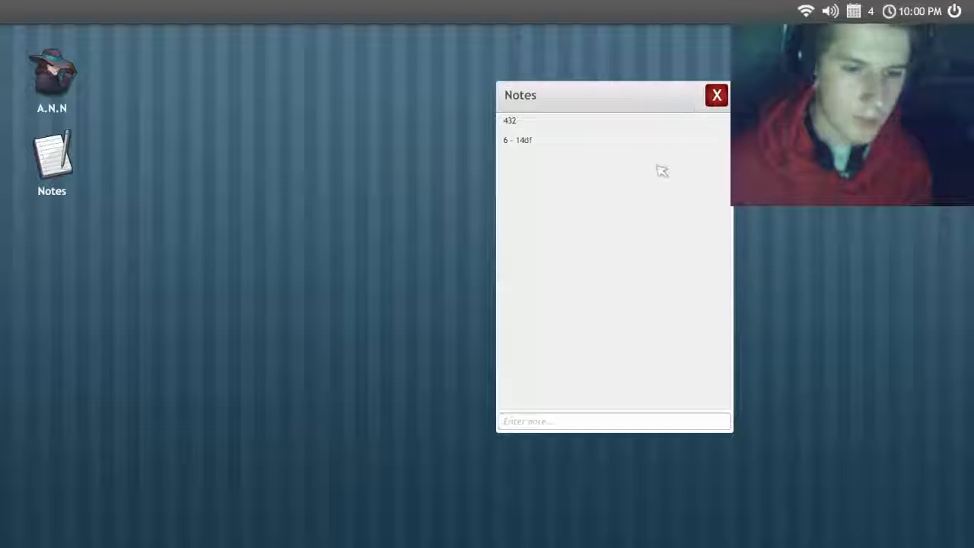
pyautogui.moveTo(560, 165)
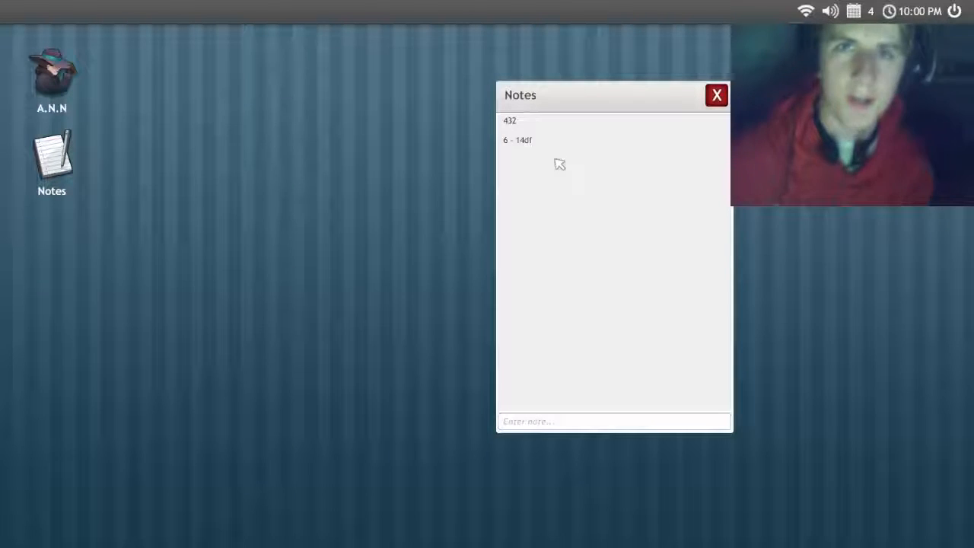